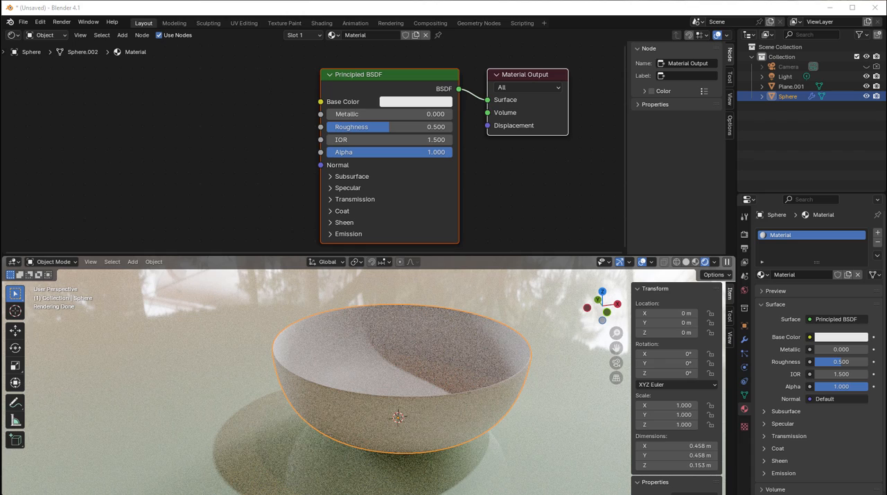
mouse_move(456, 416)
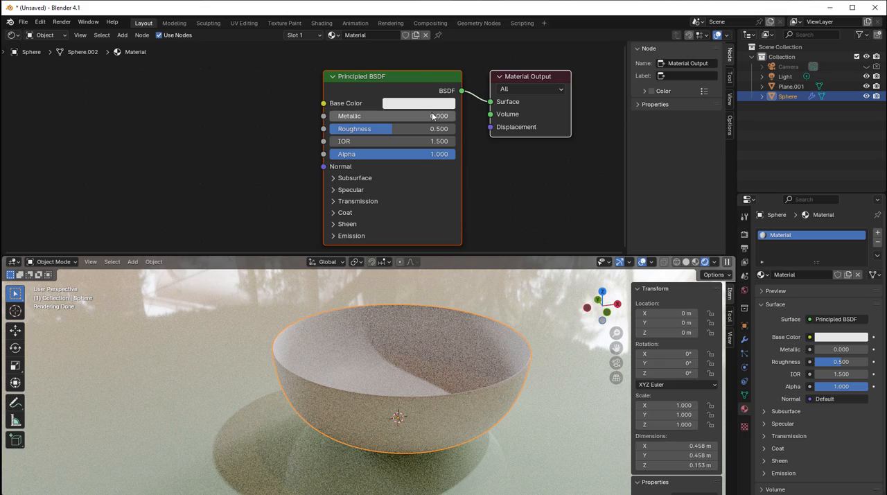
Step: Set the Principled BSDF base colour to pure red (R 1, G 0, B 0)
left_click(418, 102)
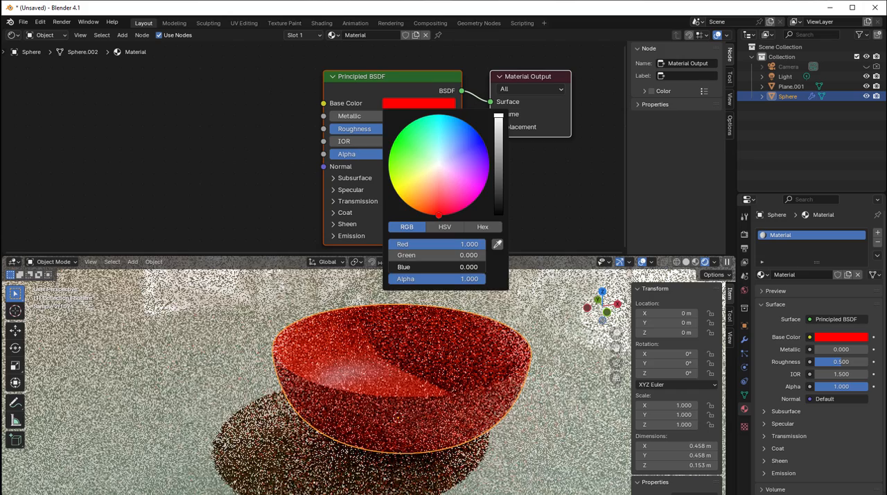
left_click(534, 213)
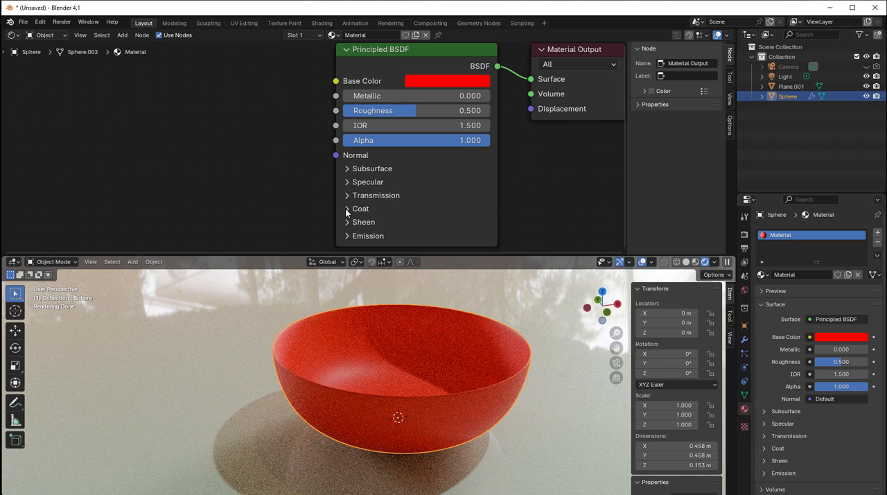
Step: Reveal the Coat settings to give the material a full-weight, low-roughness clear coat
left_click(360, 208)
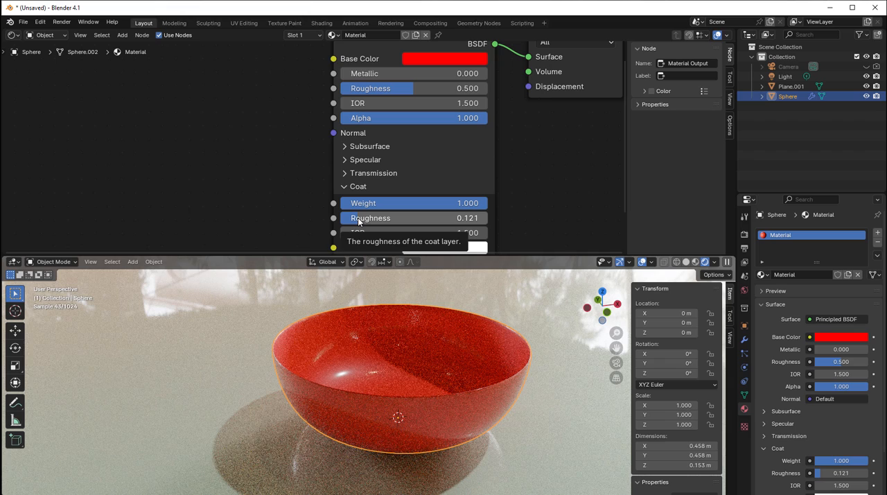
mouse_move(423, 372)
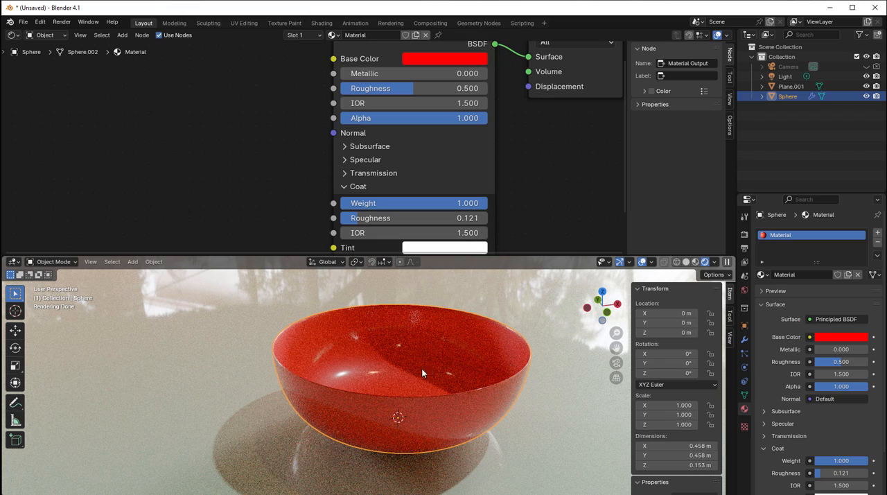
mouse_move(399, 395)
type("Outside")
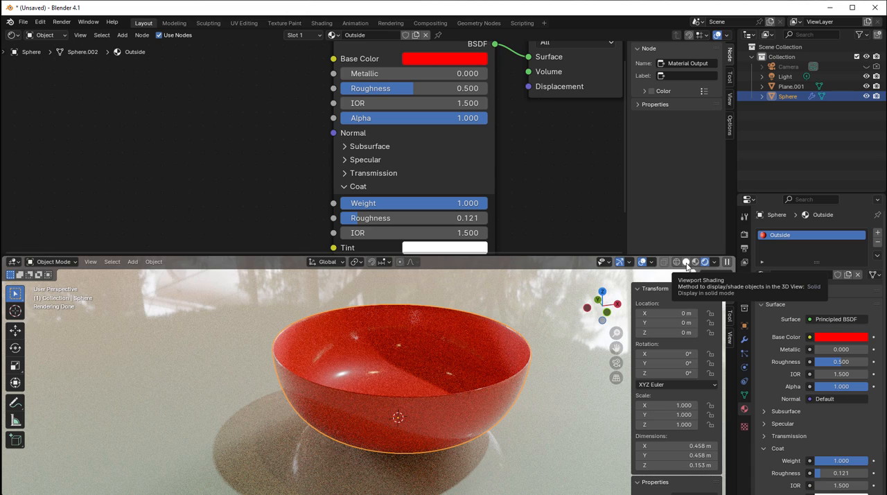
Step: Switch to solid shading, check the modifiers and show the mesh's vertex group settings
left_click(677, 260)
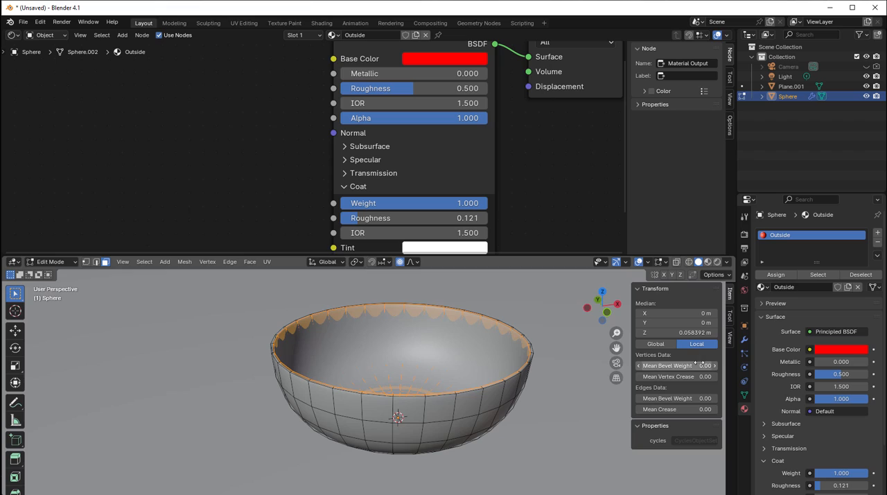
left_click(744, 340)
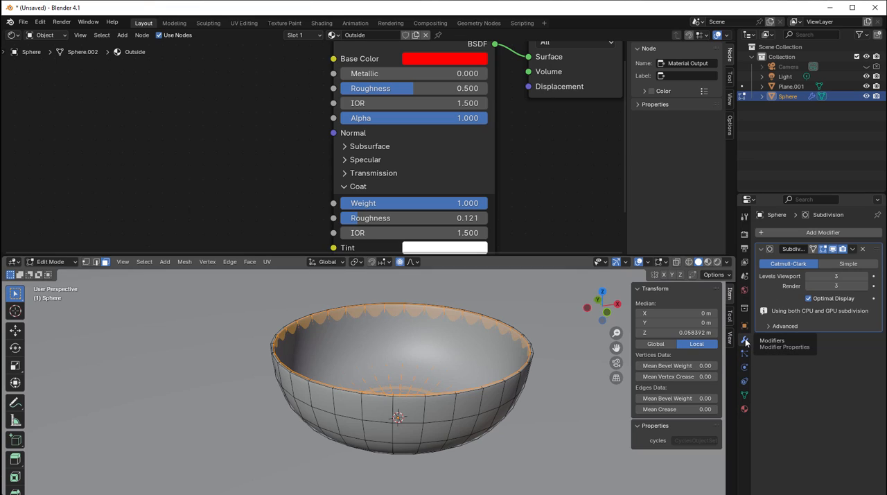
left_click(834, 249)
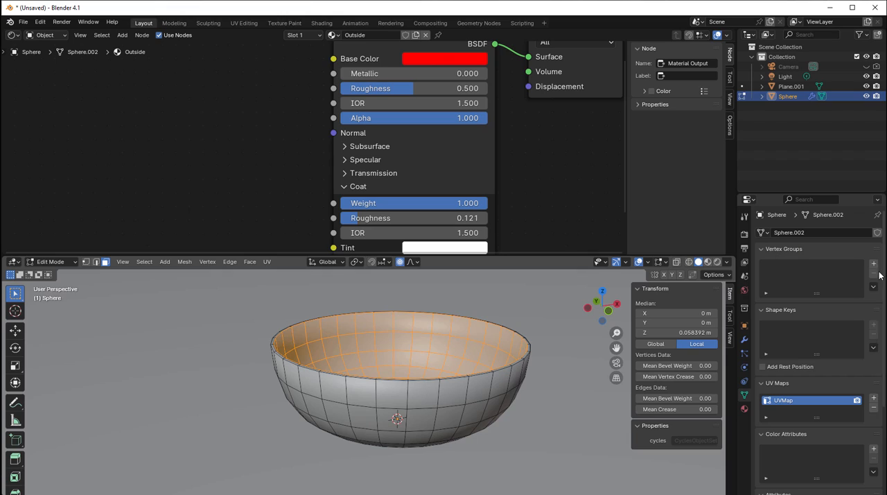
mouse_move(873, 265)
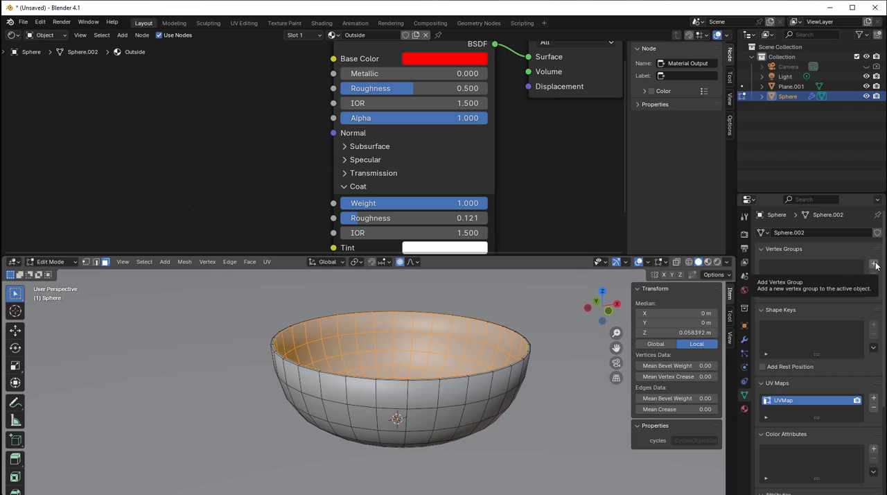
Step: Add a new vertex group and name it 'Inside'
left_click(874, 265)
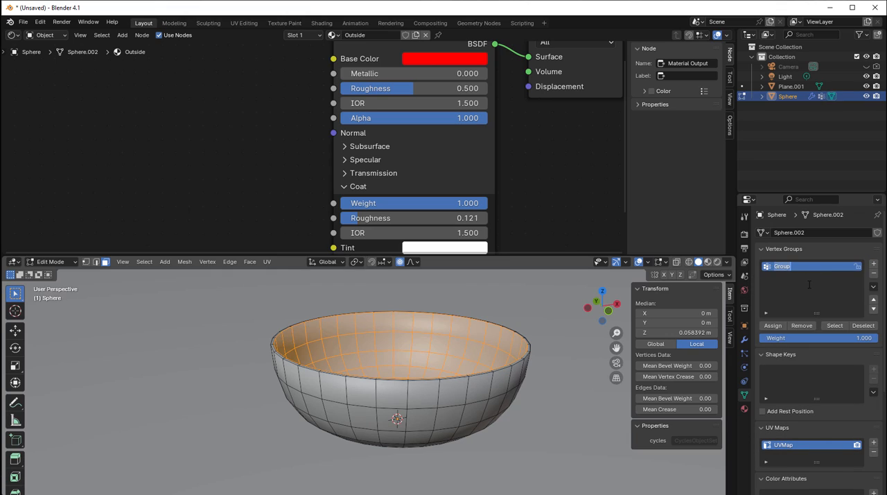
type("Inside")
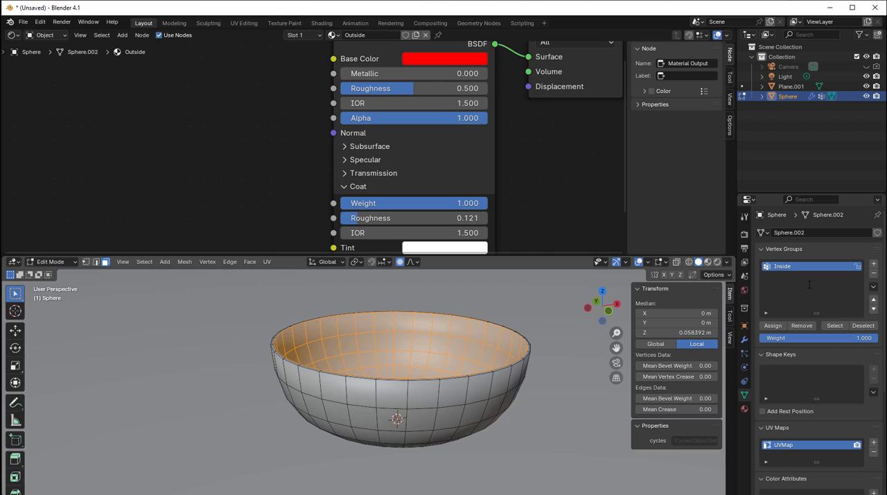
mouse_move(772, 325)
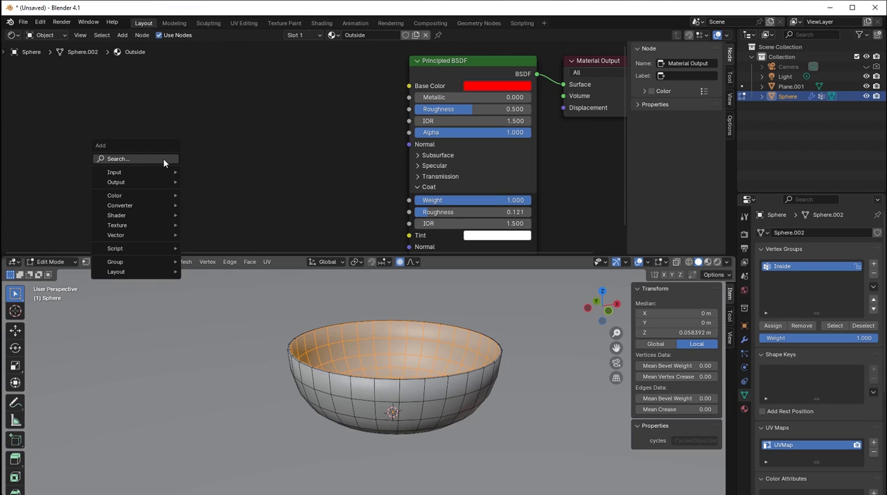
Step: Add an Attribute node and set its name to 'Inside'
left_click(114, 172)
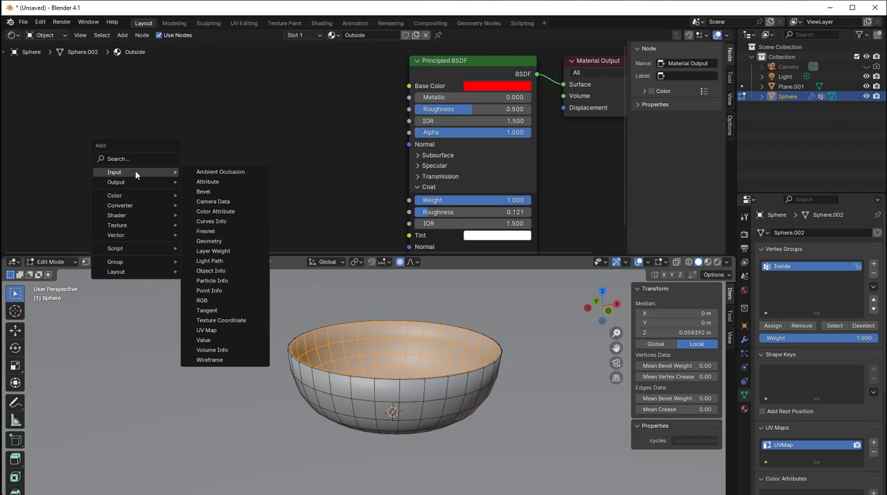
mouse_move(220, 172)
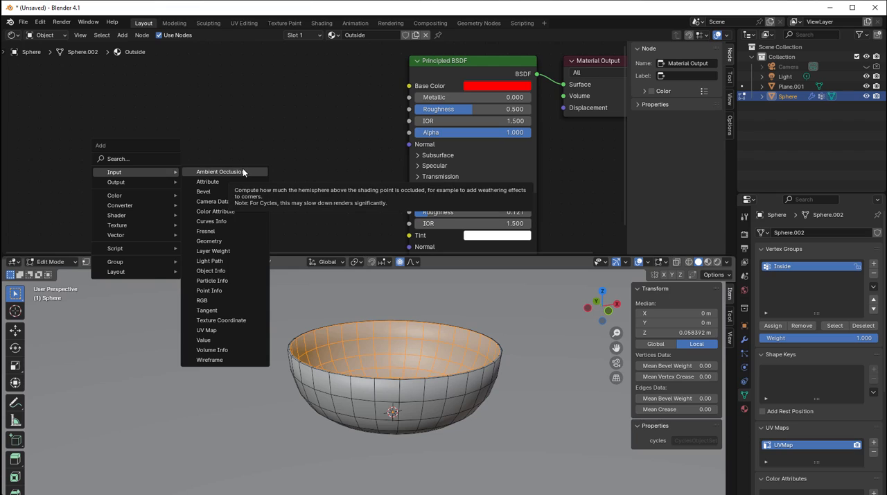
left_click(208, 182)
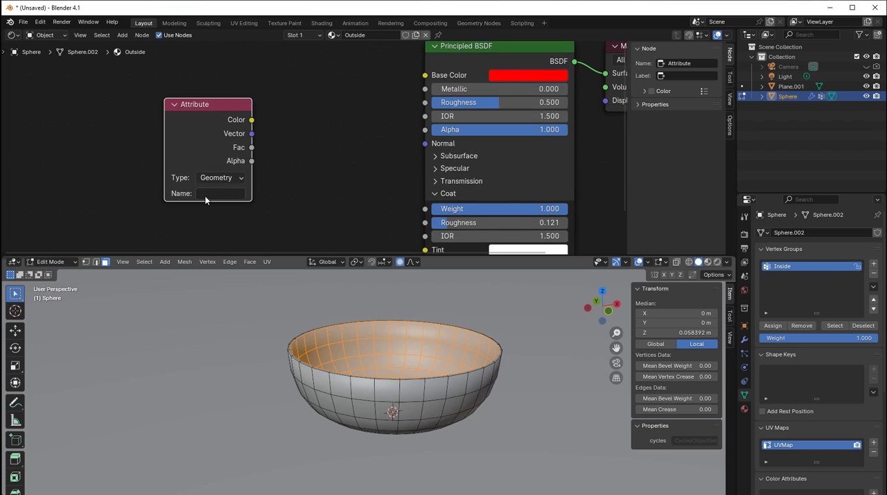
left_click(221, 193)
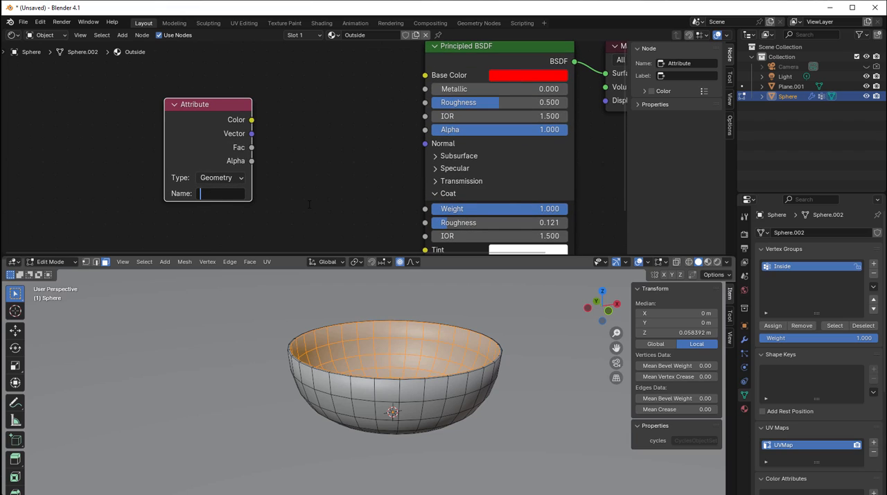
type("Inside")
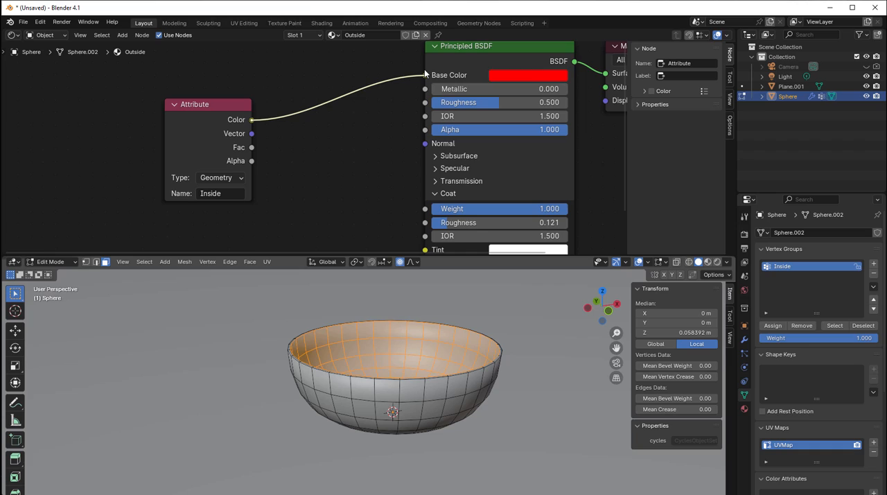
Step: Wire the attribute's factor toward the base colour and add a colour Mix node
left_click(704, 260)
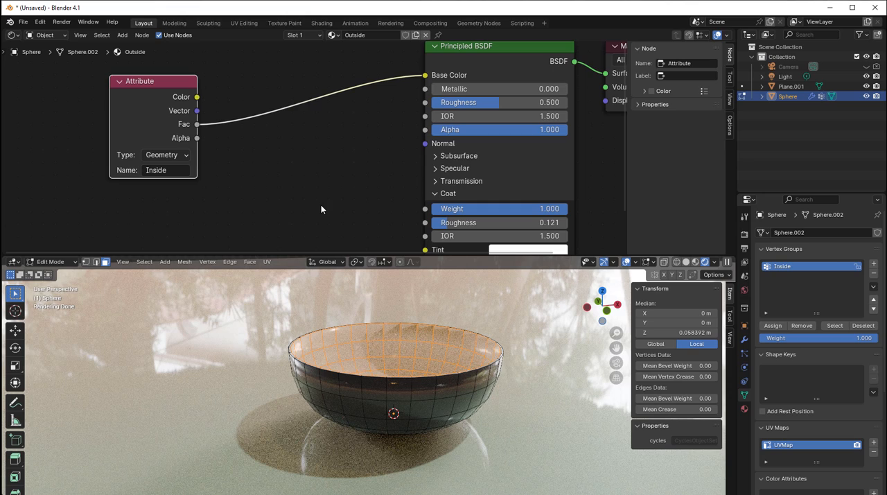
mouse_move(299, 180)
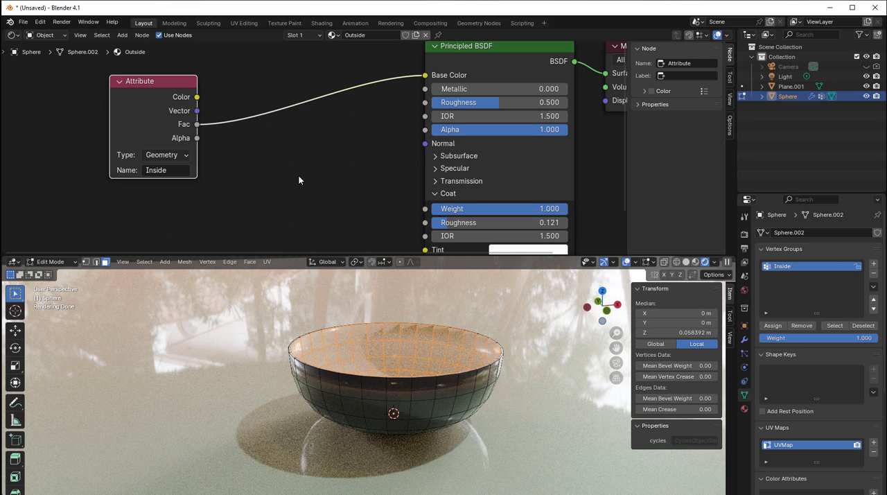
mouse_move(288, 170)
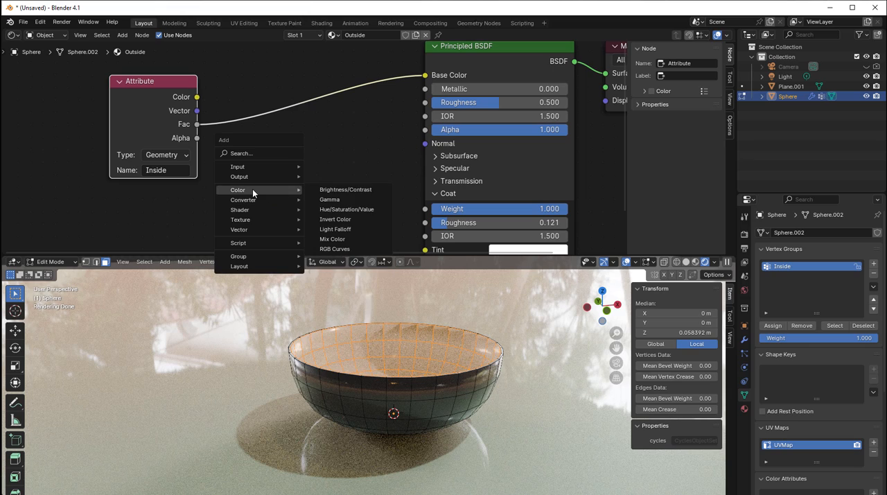
left_click(333, 239)
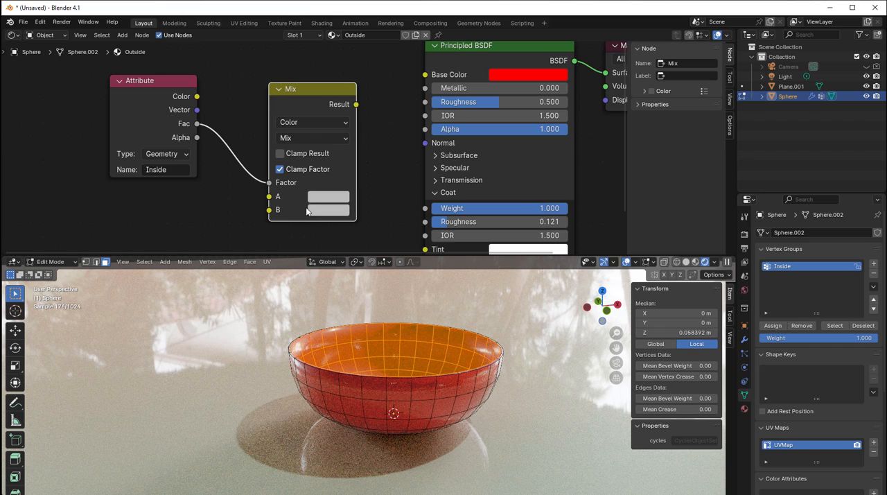
Step: Set the Mix node's colour A to fully red
left_click(328, 197)
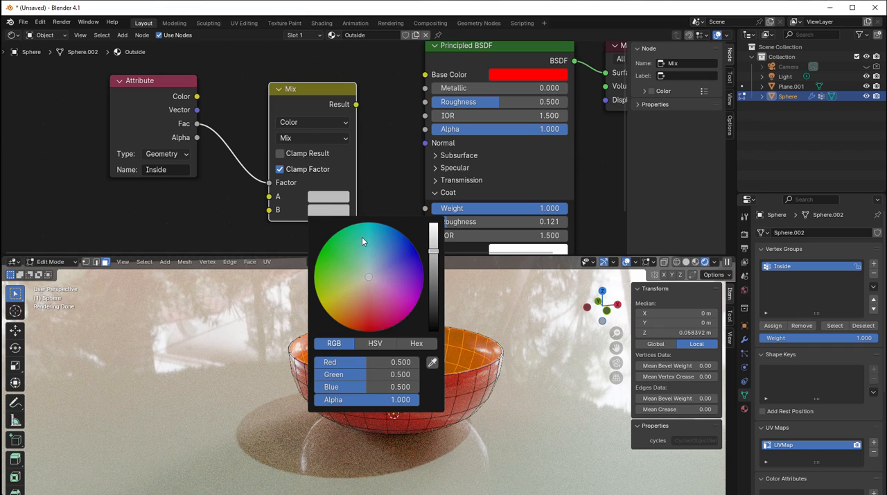
left_click(335, 222)
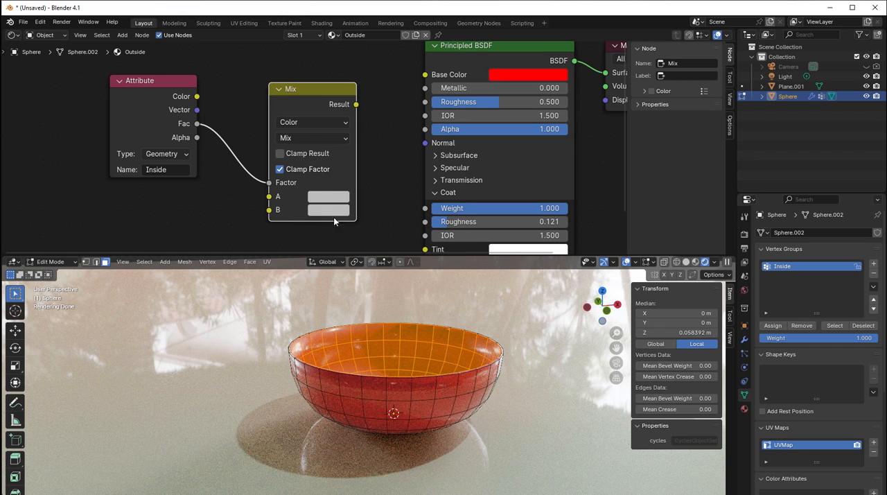
mouse_move(271, 187)
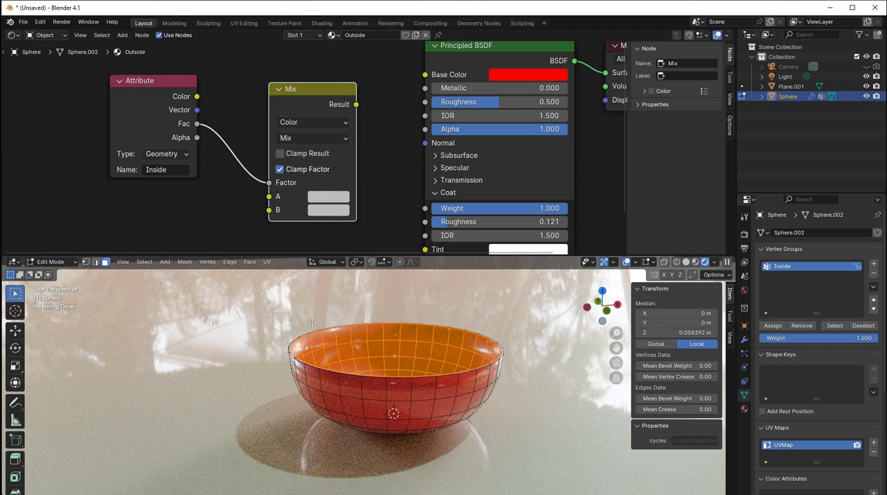
left_click(329, 197)
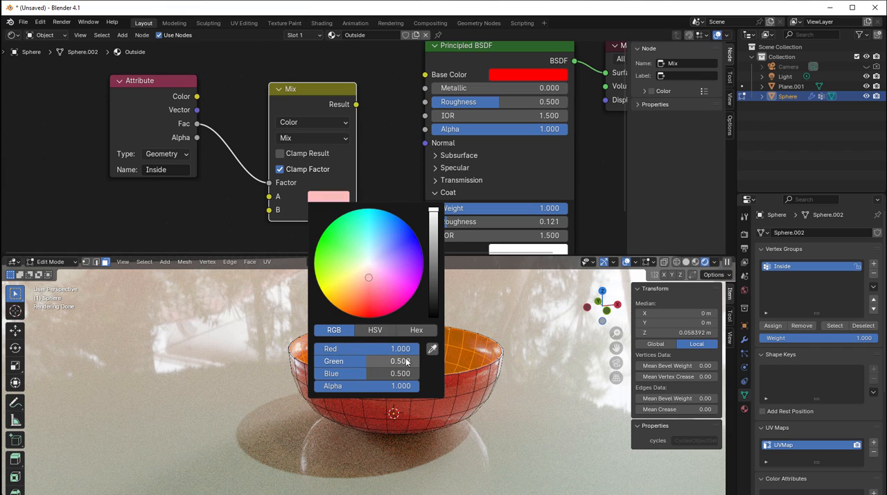
left_click(373, 180)
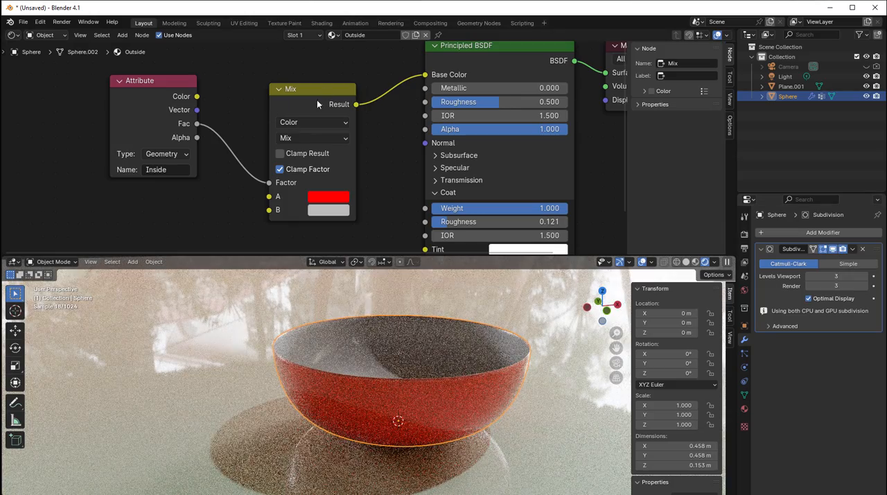
Step: Add a Texture Coordinate node below the Attribute node
left_click_drag(291, 88, 313, 68)
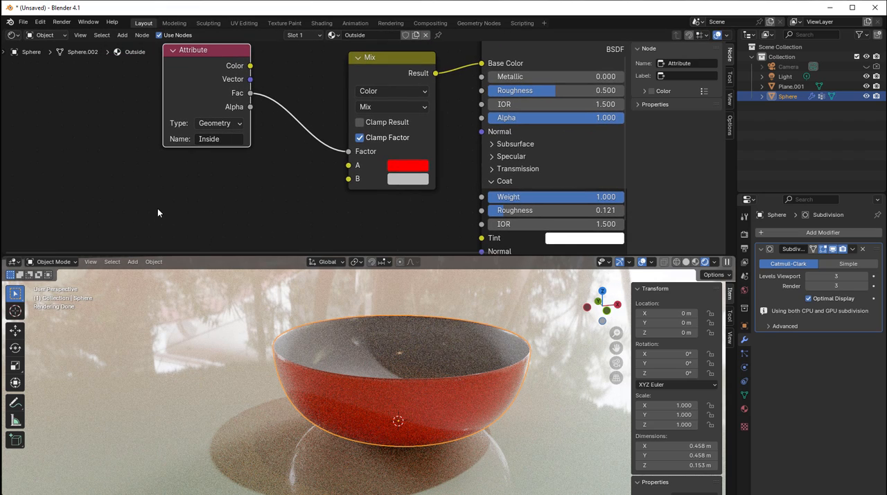
left_click(122, 34)
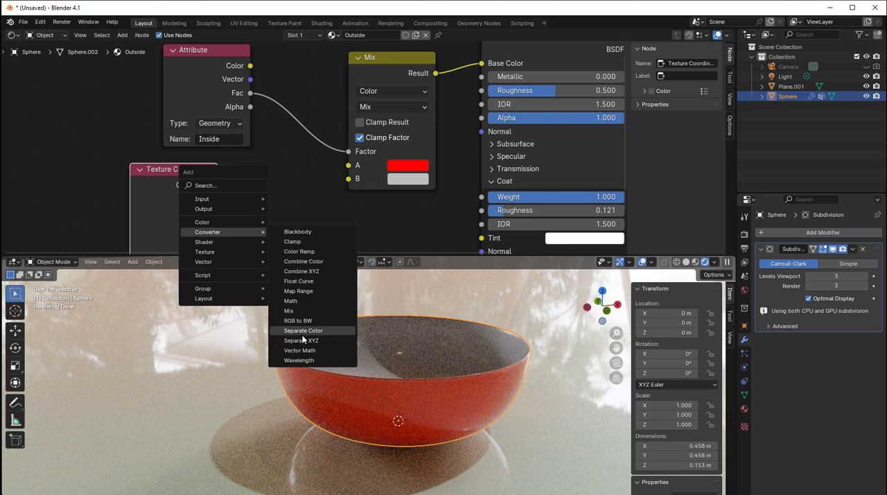
Step: Add a Separate XYZ node fed by the Texture Coordinate's Object output
left_click(301, 339)
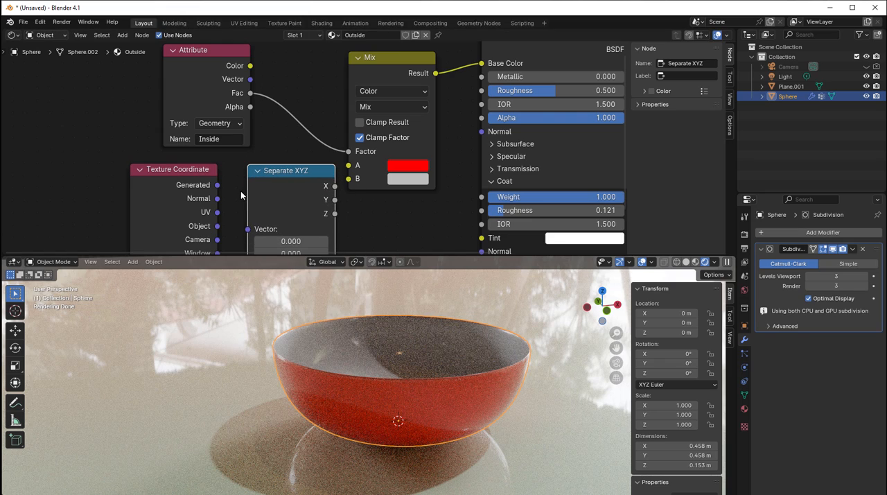
left_click_drag(177, 169, 75, 165)
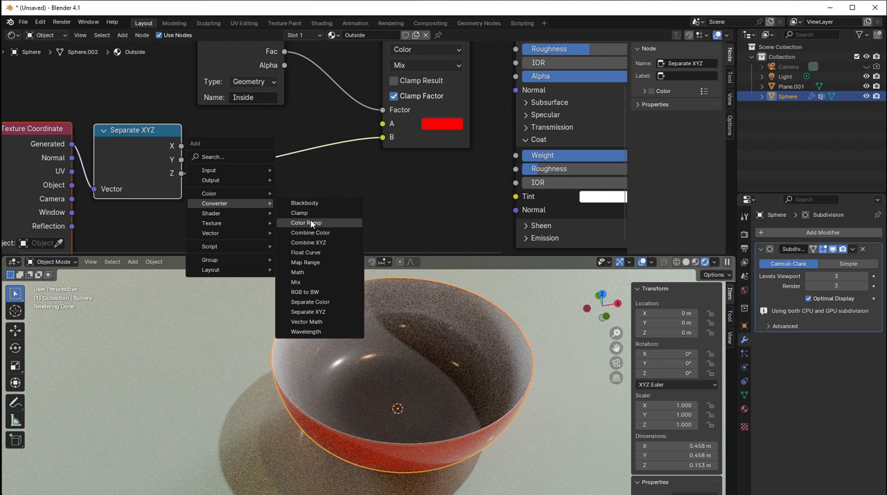
Step: Add a Color Ramp driven by Z with red and yellow stops feeding Mix colour B
left_click(305, 222)
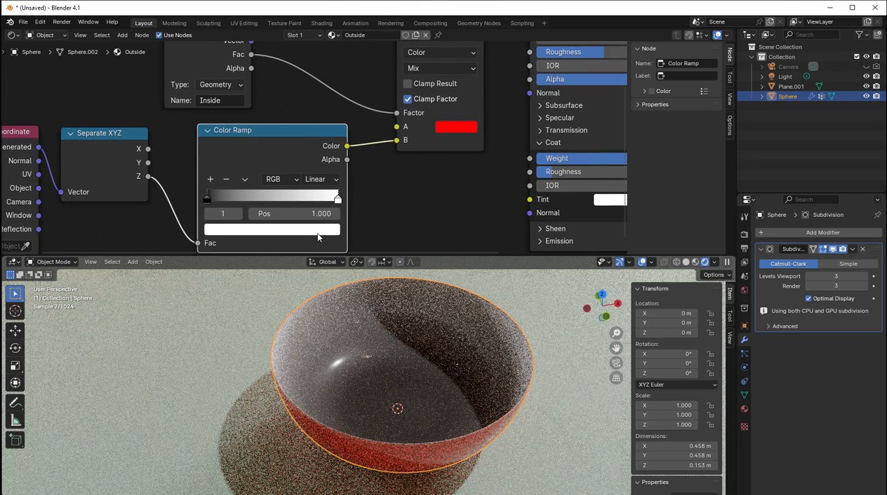
left_click(270, 228)
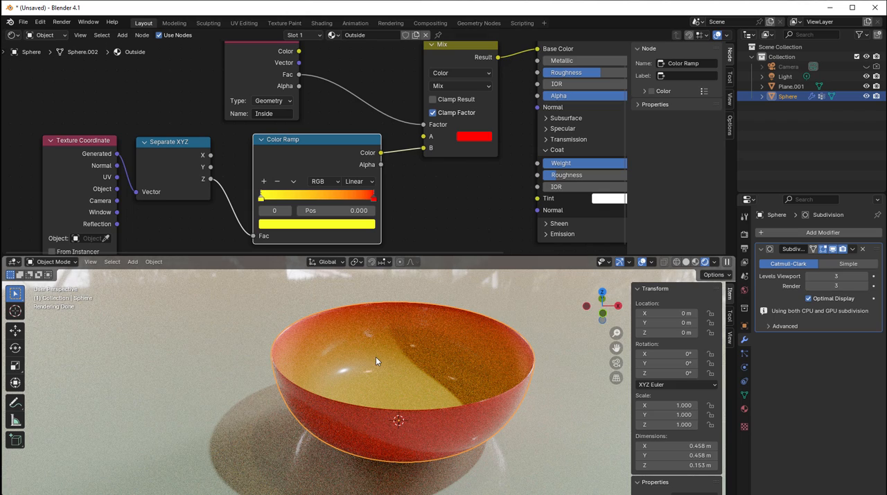
mouse_move(354, 349)
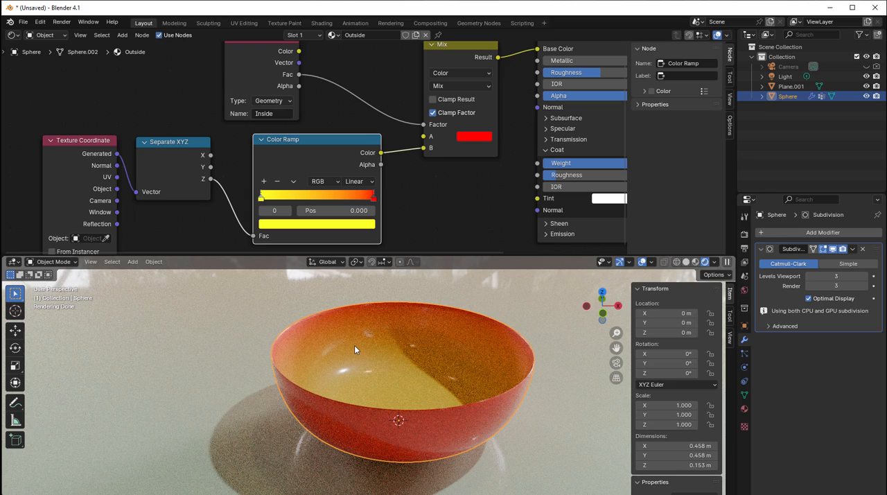
mouse_move(447, 361)
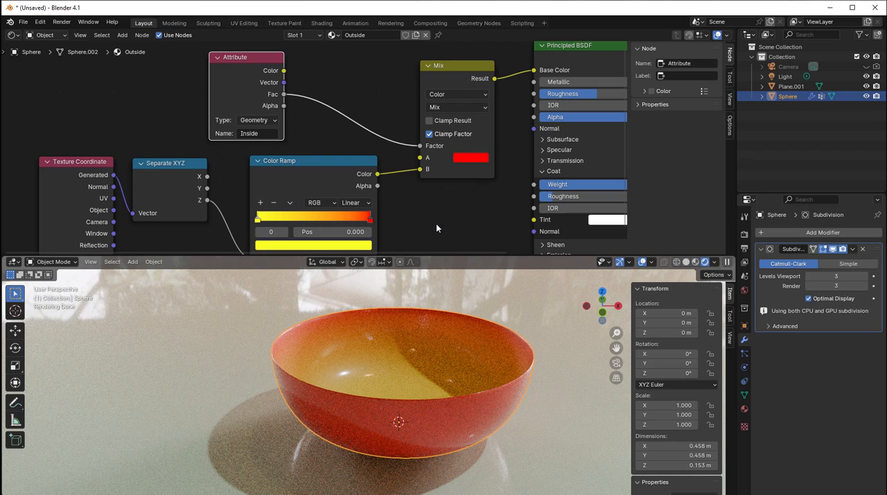
mouse_move(430, 294)
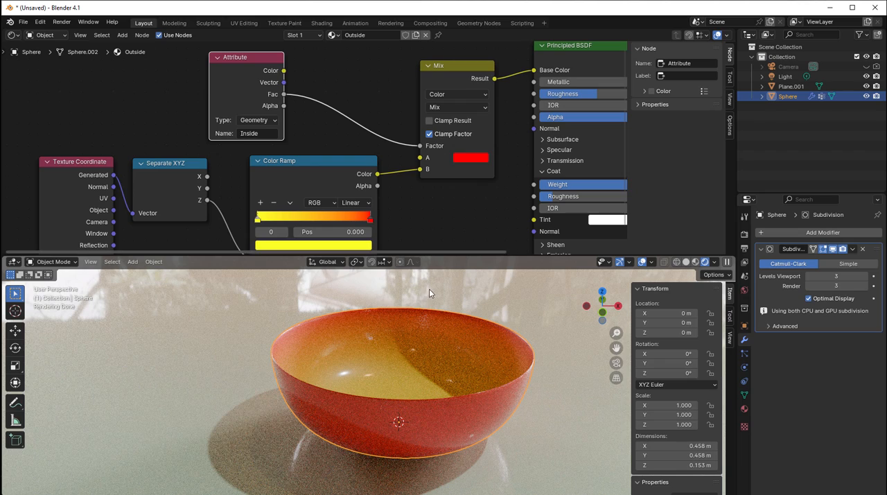